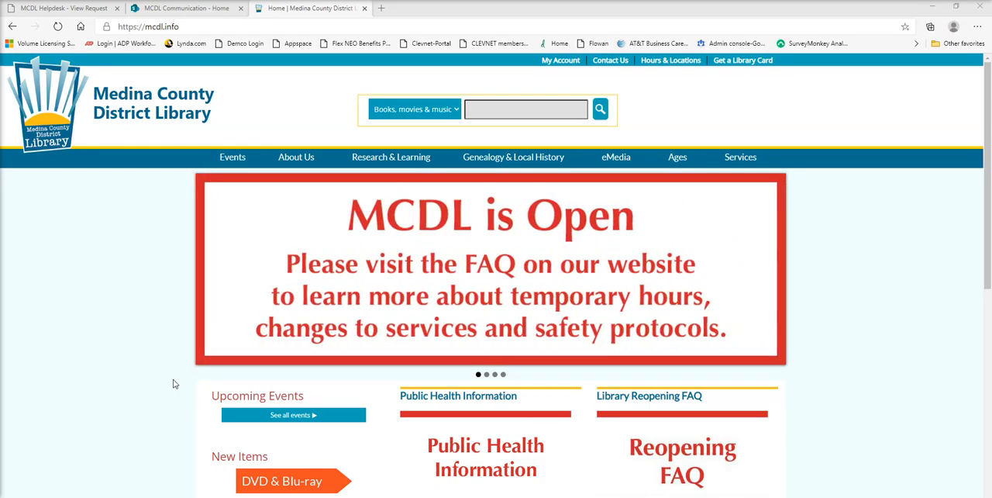
{"action": "mouse_move", "coordinate": [167, 379]}
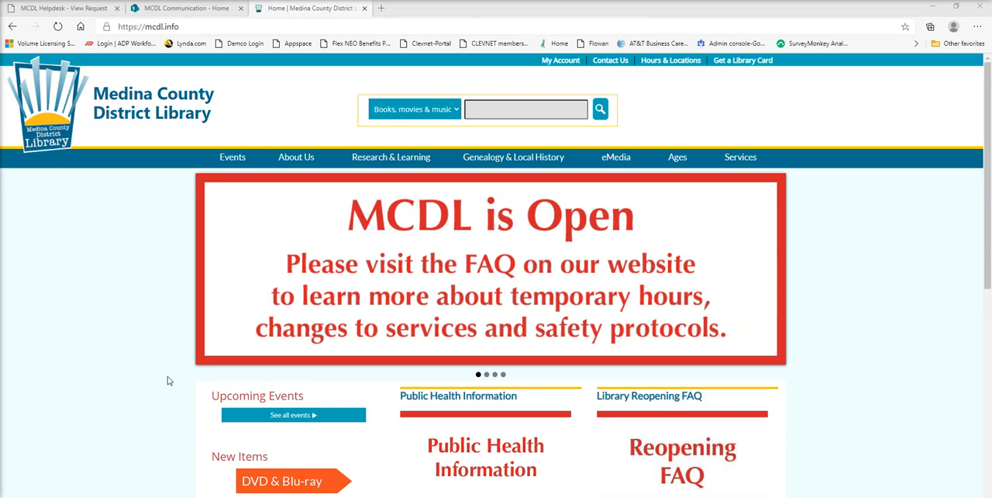
Step: Search the CLEVNET catalog for 'dark tower', returning 600 results
{"action": "left_click", "coordinate": [295, 156]}
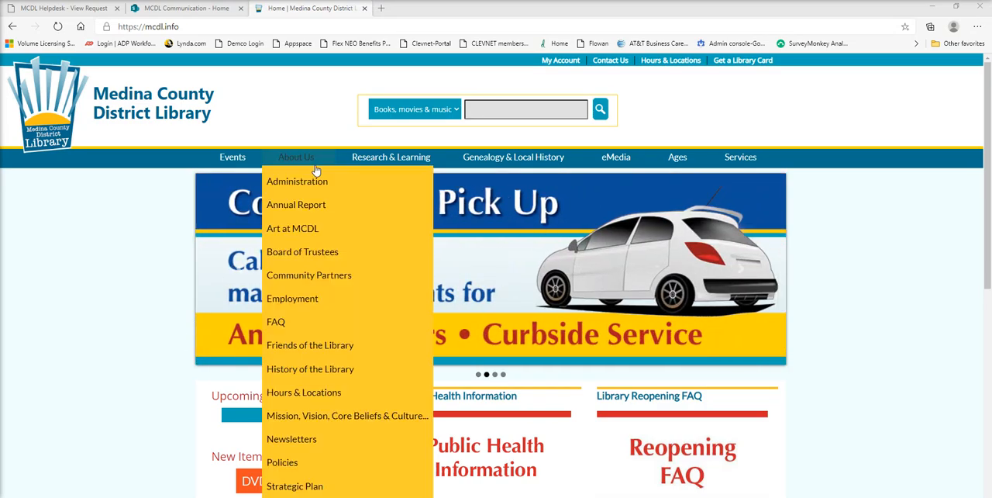
{"action": "mouse_move", "coordinate": [139, 176]}
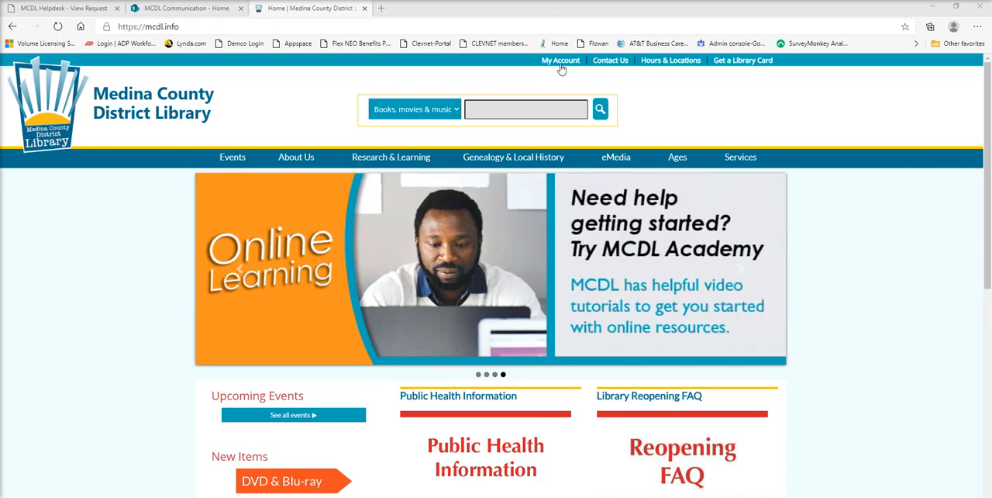
{"action": "mouse_move", "coordinate": [559, 76]}
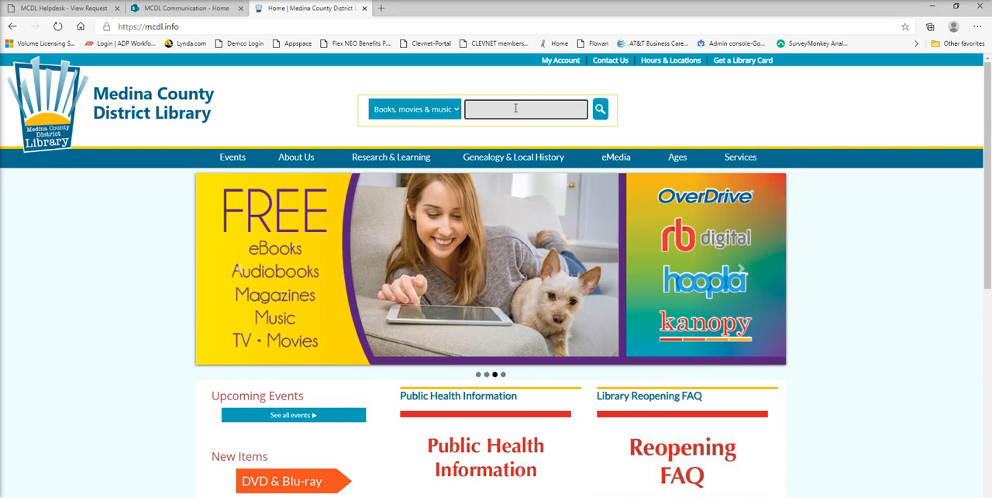
{"action": "type", "text": "dark tow"}
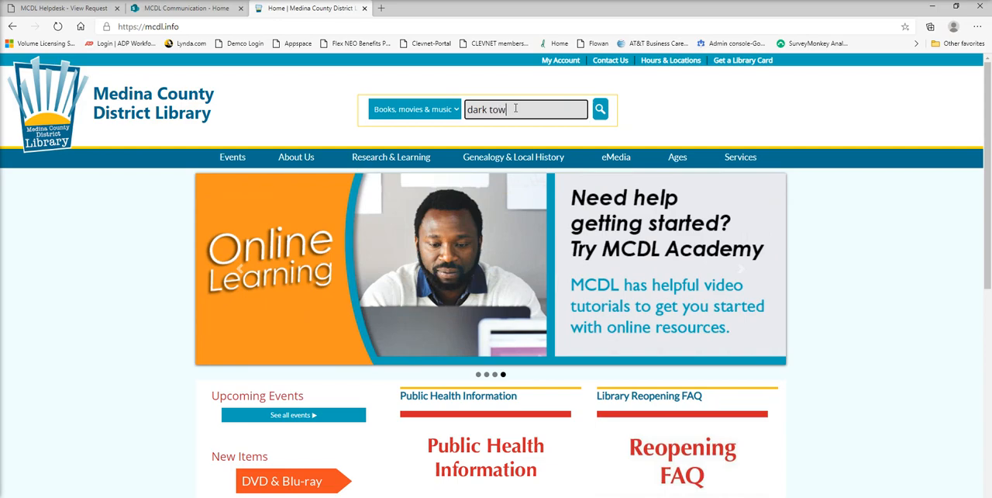
{"action": "left_click", "coordinate": [601, 109]}
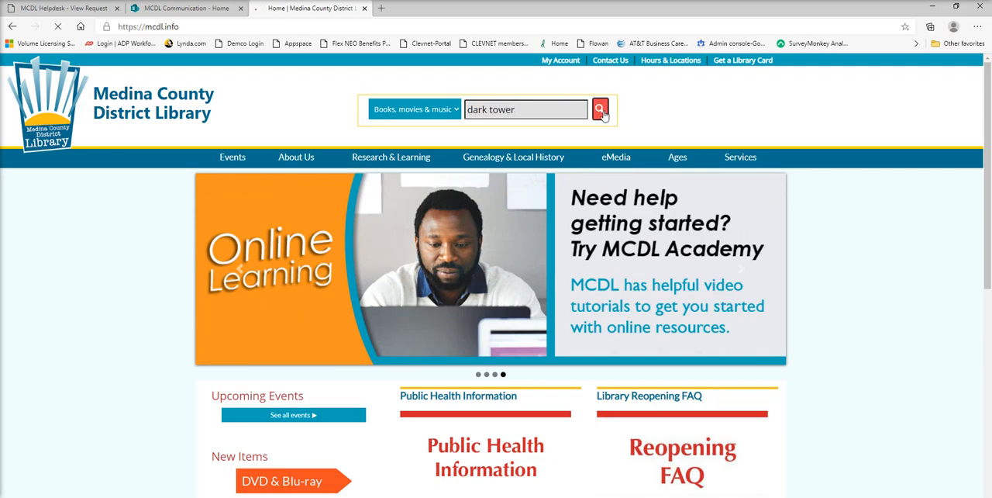
{"action": "left_click", "coordinate": [600, 108]}
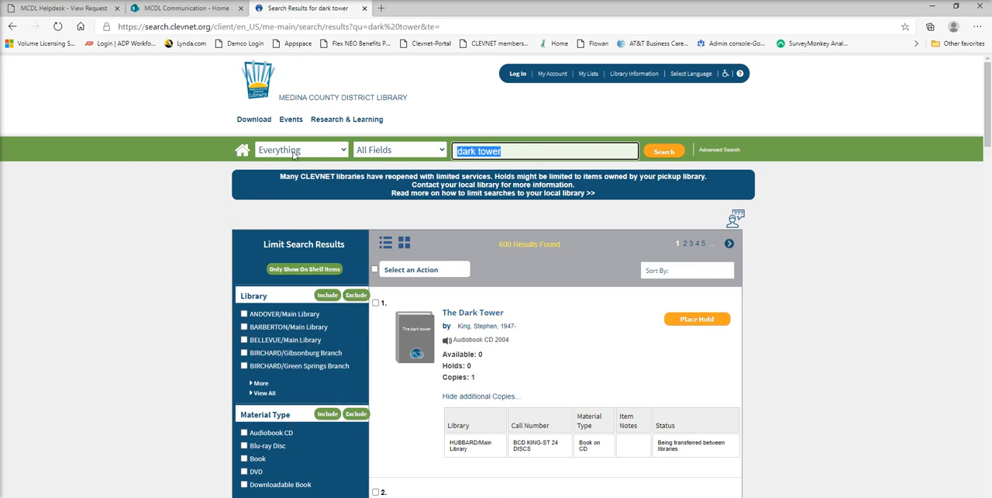
{"action": "mouse_move", "coordinate": [549, 359]}
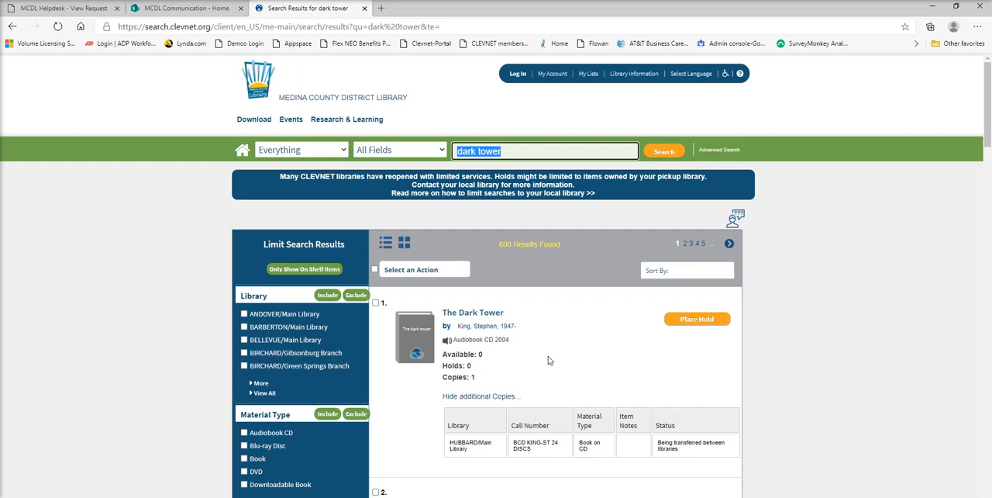
{"action": "mouse_move", "coordinate": [565, 344]}
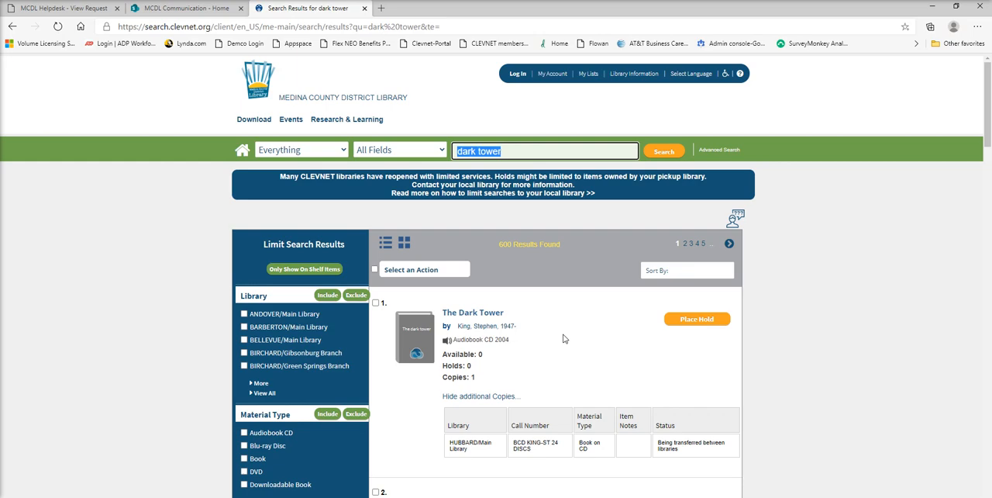
{"action": "mouse_move", "coordinate": [334, 384]}
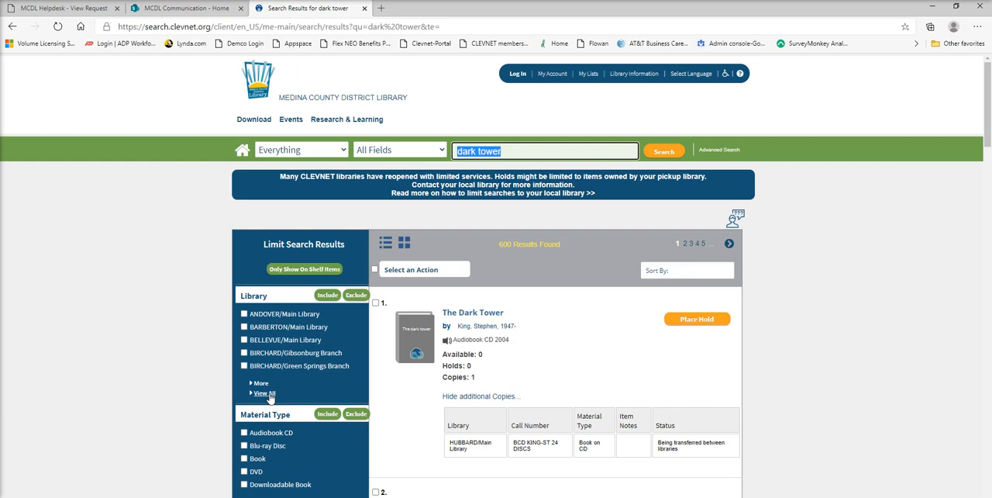
Step: Limit the dark tower results to MEDINA/Medina Library, leaving 45 results
{"action": "left_click", "coordinate": [265, 393]}
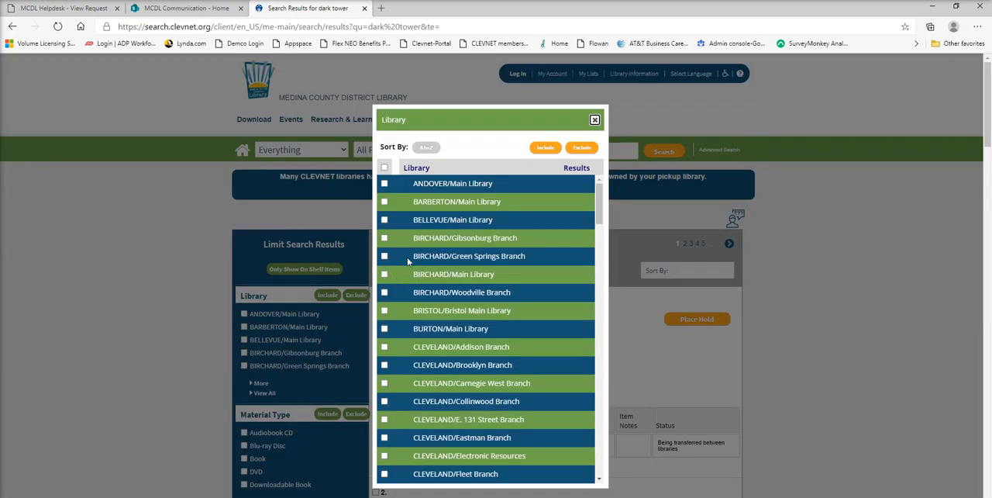
{"action": "mouse_move", "coordinate": [471, 271]}
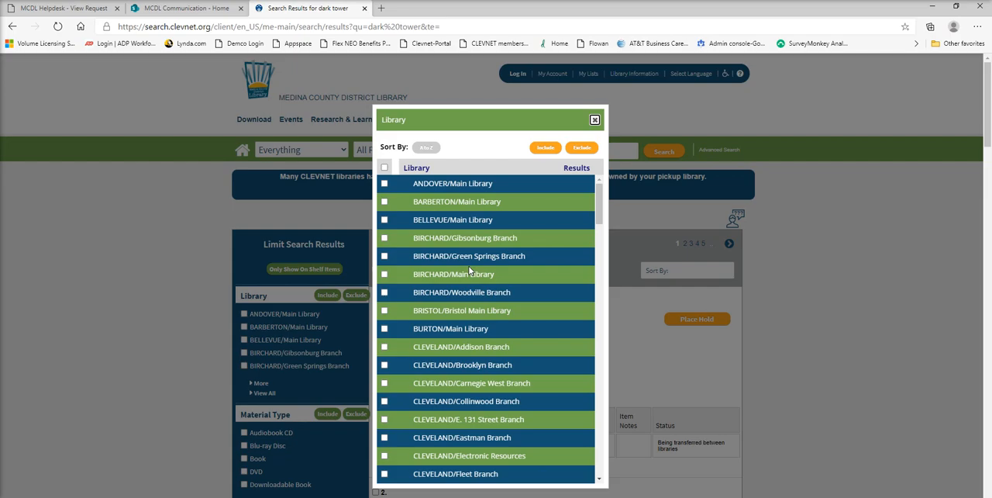
{"action": "scroll", "scroll_direction": "down", "scroll_amount": 3}
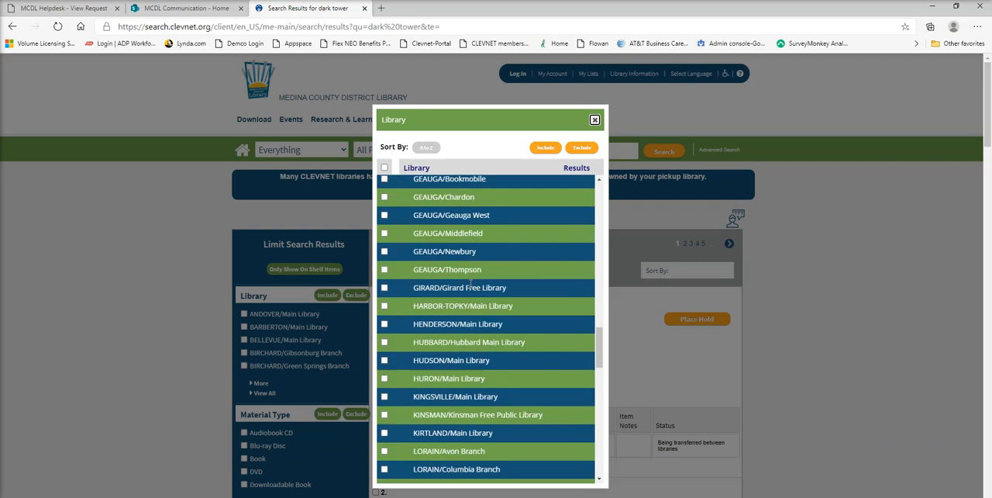
{"action": "scroll", "scroll_direction": "down", "scroll_amount": 3}
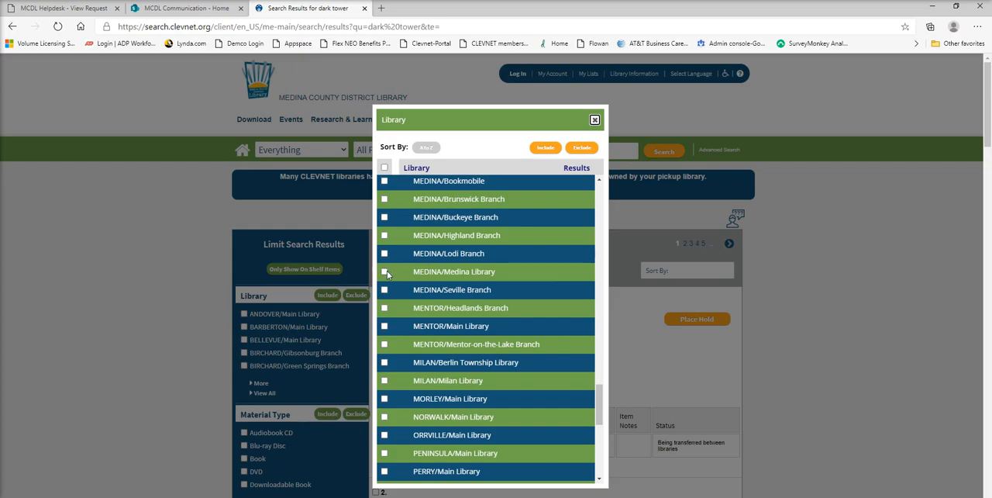
{"action": "left_click", "coordinate": [384, 271]}
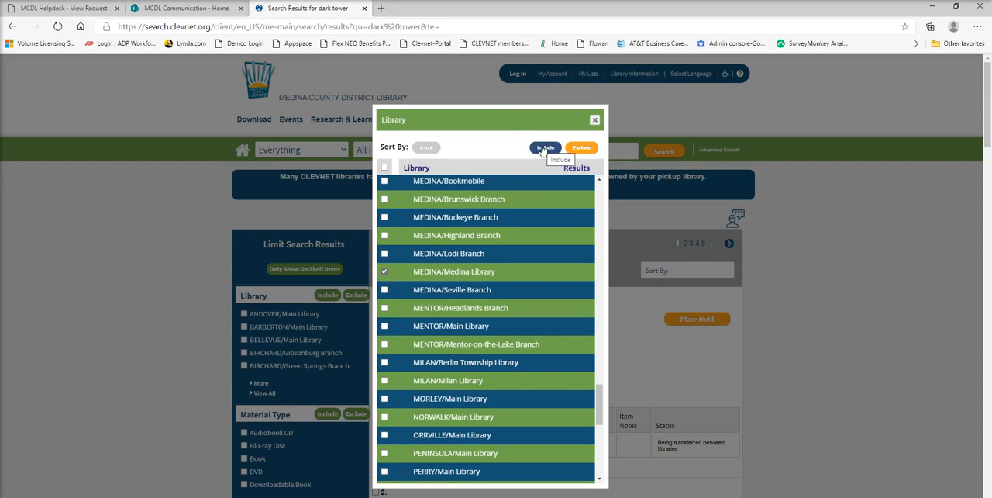
{"action": "left_click", "coordinate": [545, 148]}
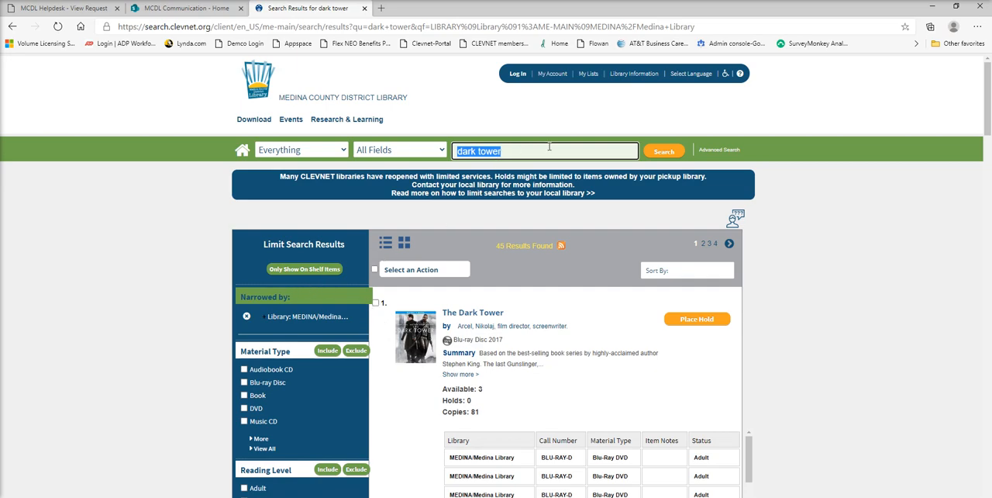
{"action": "mouse_move", "coordinate": [531, 156]}
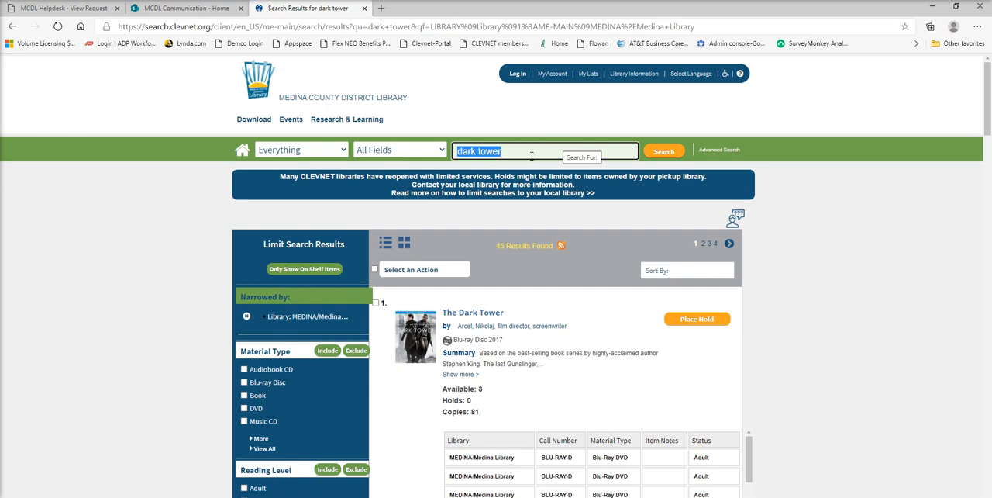
Step: Run a new catalog search for 'green mile', showing 600 results
{"action": "type", "text": "green"}
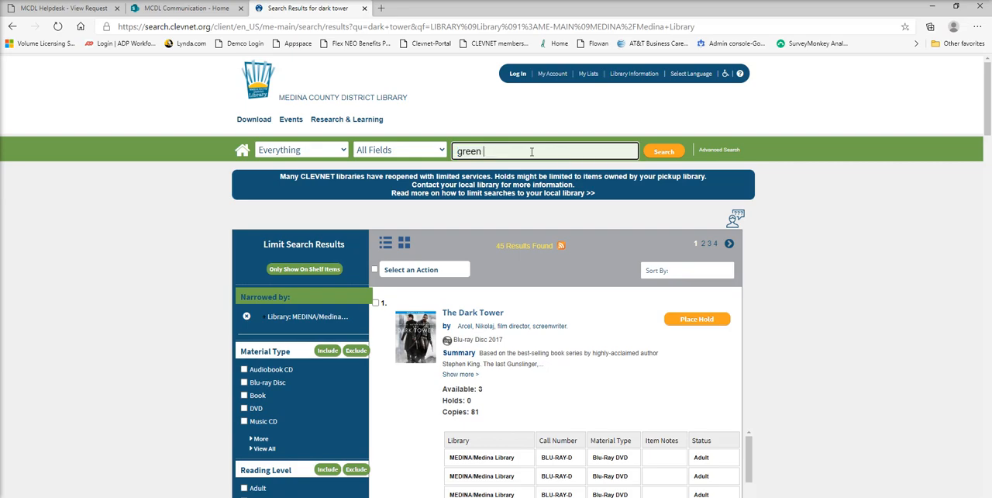
{"action": "type", "text": "mile"}
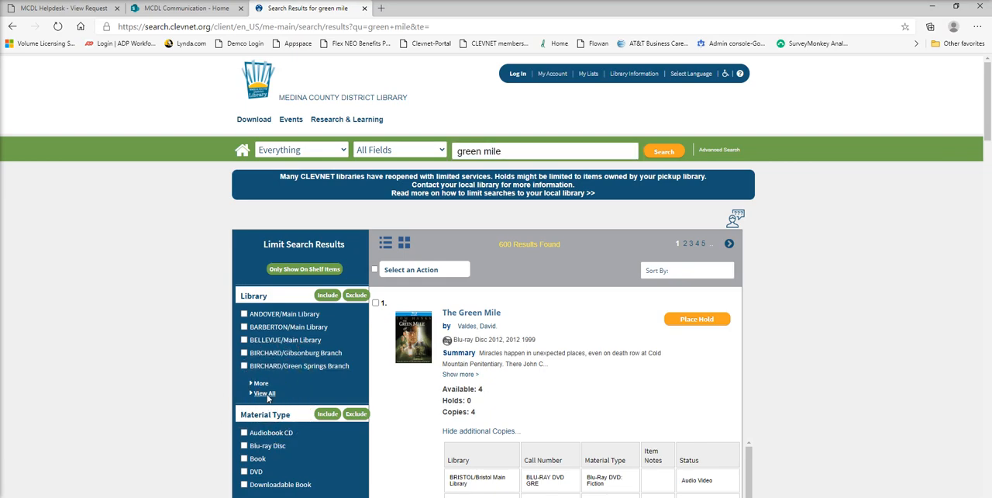
Step: Tick Medina Library and Brunswick Branch in the full library list and submit Include
{"action": "left_click", "coordinate": [264, 393]}
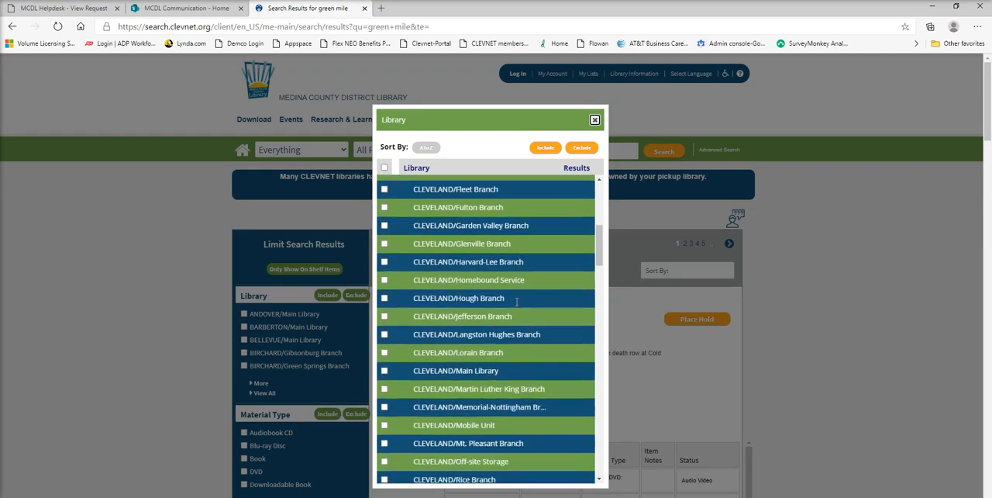
{"action": "scroll", "scroll_direction": "down", "scroll_amount": 3}
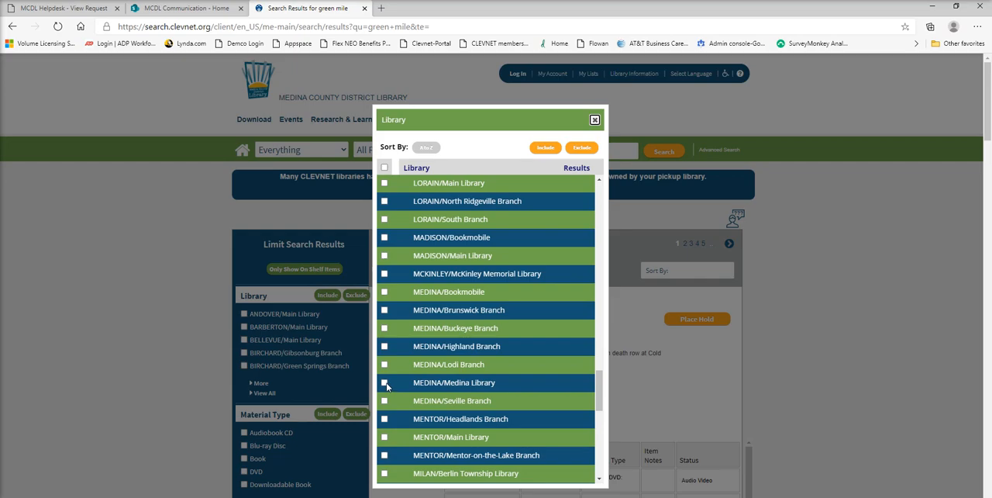
{"action": "left_click", "coordinate": [385, 382]}
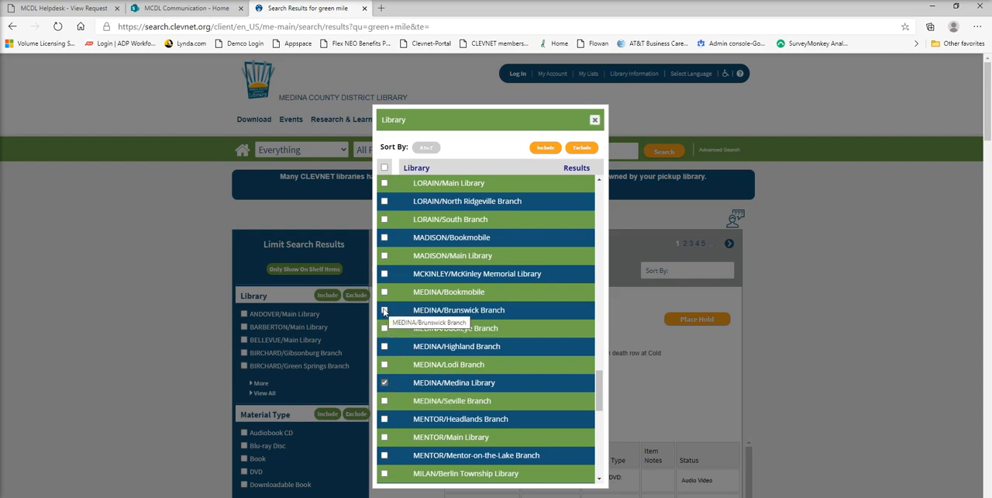
{"action": "left_click", "coordinate": [385, 310]}
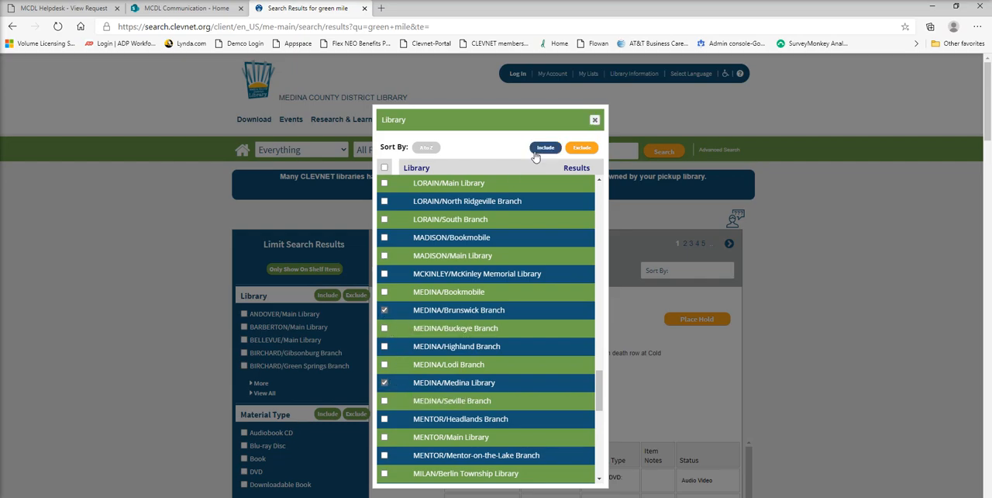
{"action": "left_click", "coordinate": [546, 147]}
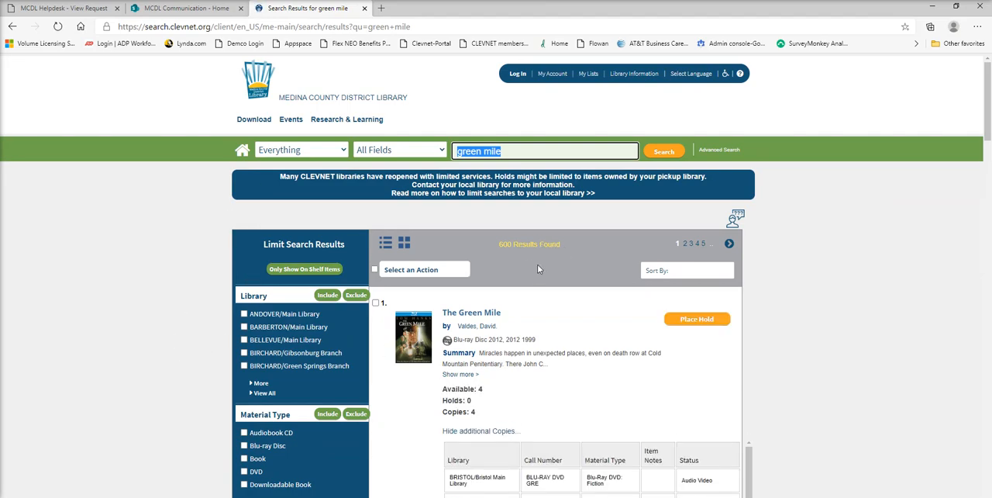
{"action": "mouse_move", "coordinate": [530, 269]}
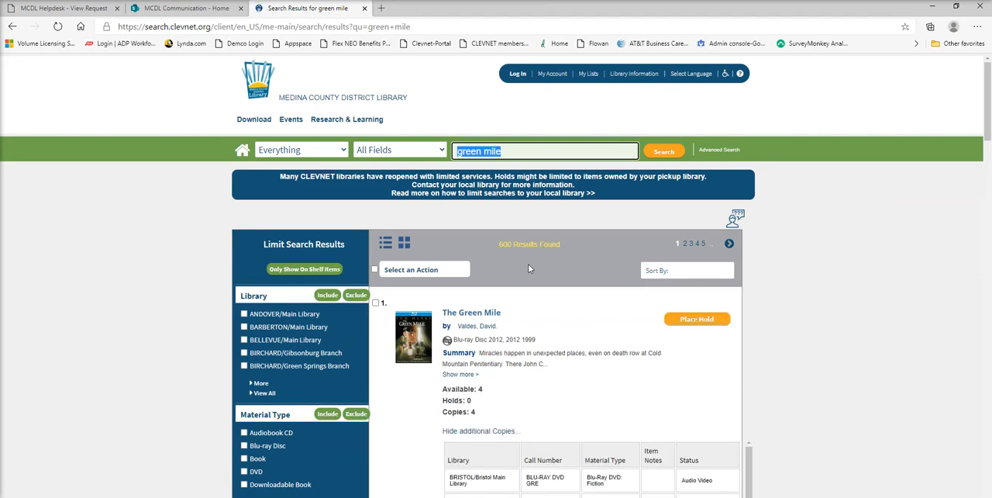
{"action": "mouse_move", "coordinate": [524, 271]}
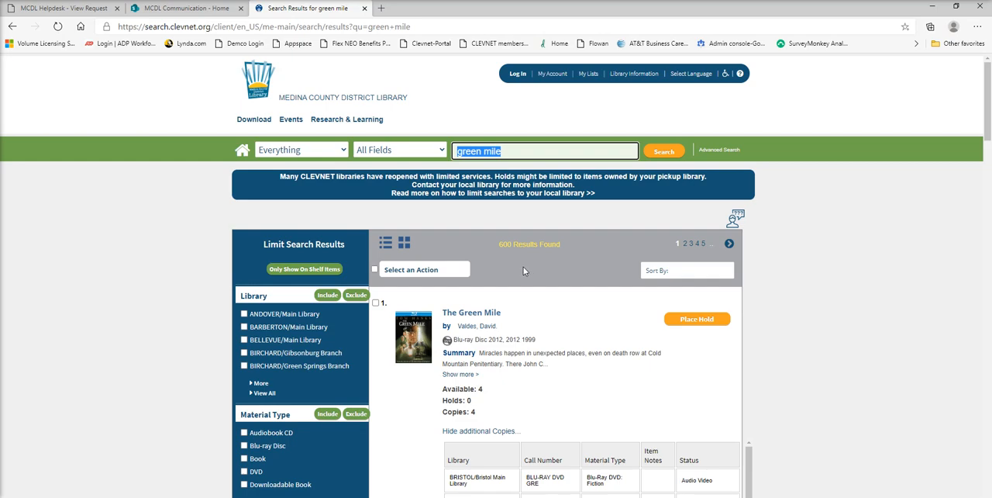
{"action": "mouse_move", "coordinate": [531, 279]}
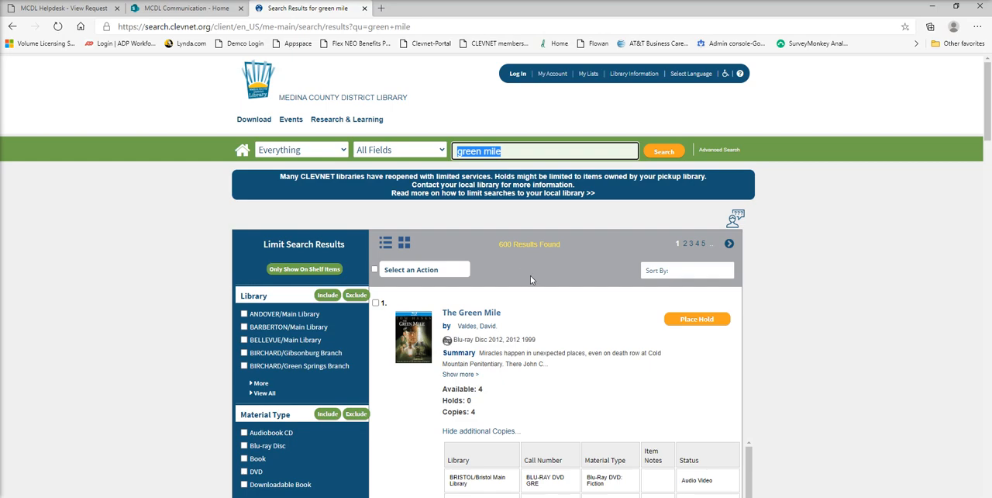
{"action": "mouse_move", "coordinate": [530, 283]}
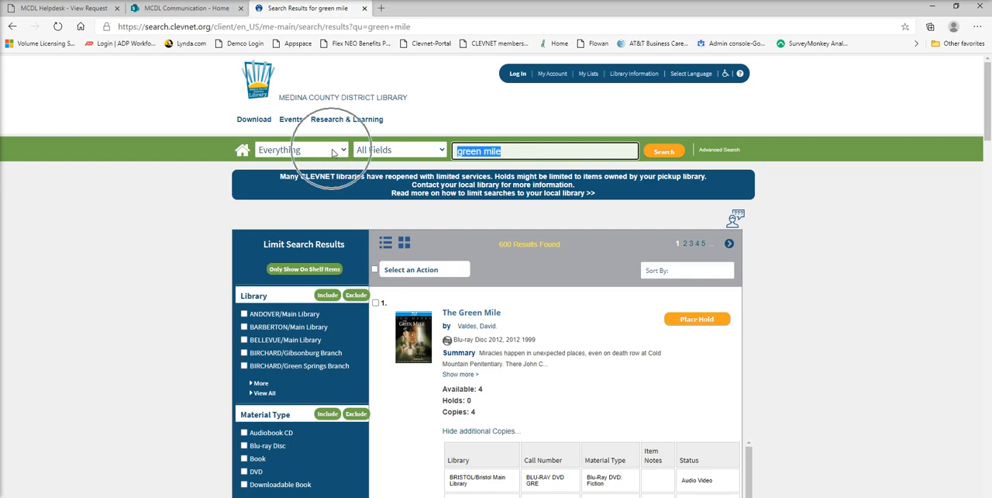
Step: Rerun green mile with the 'Medina Only - All Branches' scope, yielding 103 results
{"action": "left_click", "coordinate": [300, 148]}
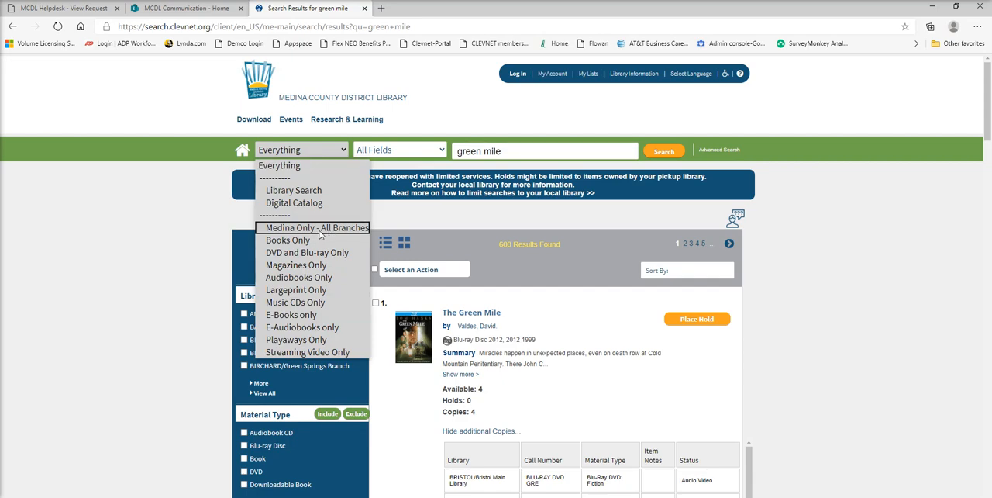
{"action": "left_click", "coordinate": [314, 227]}
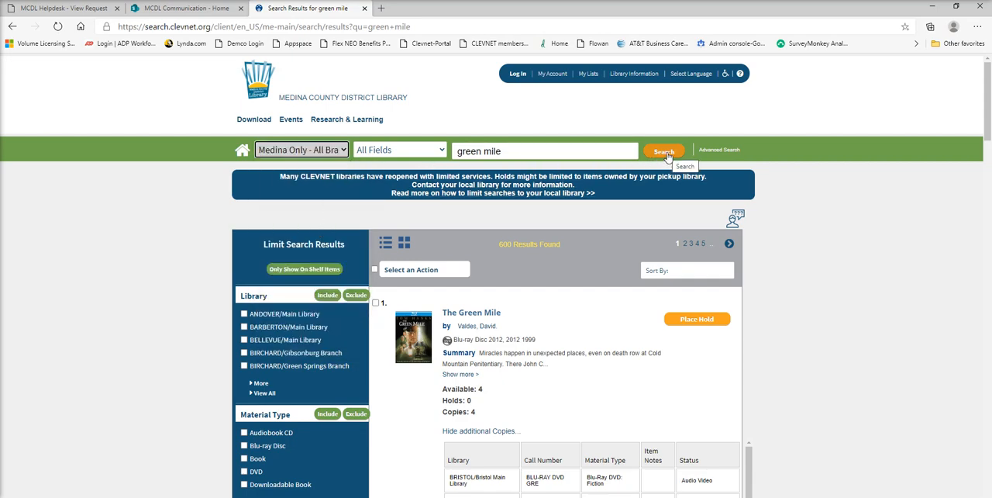
{"action": "left_click", "coordinate": [664, 151]}
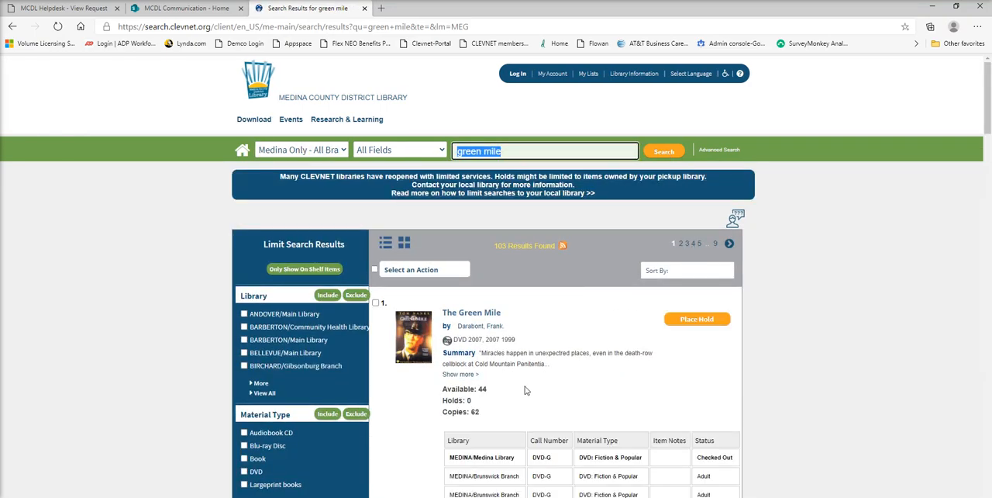
{"action": "mouse_move", "coordinate": [419, 381]}
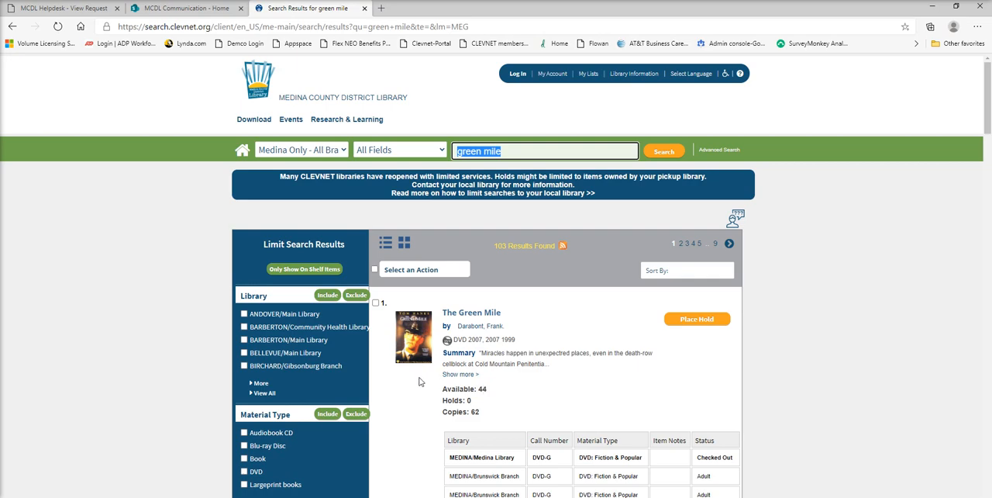
{"action": "mouse_move", "coordinate": [550, 393]}
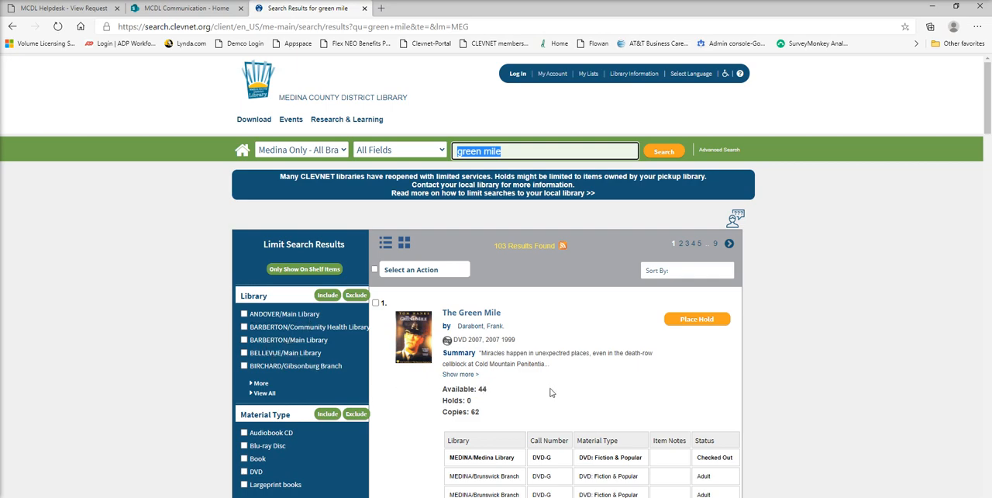
{"action": "mouse_move", "coordinate": [696, 318]}
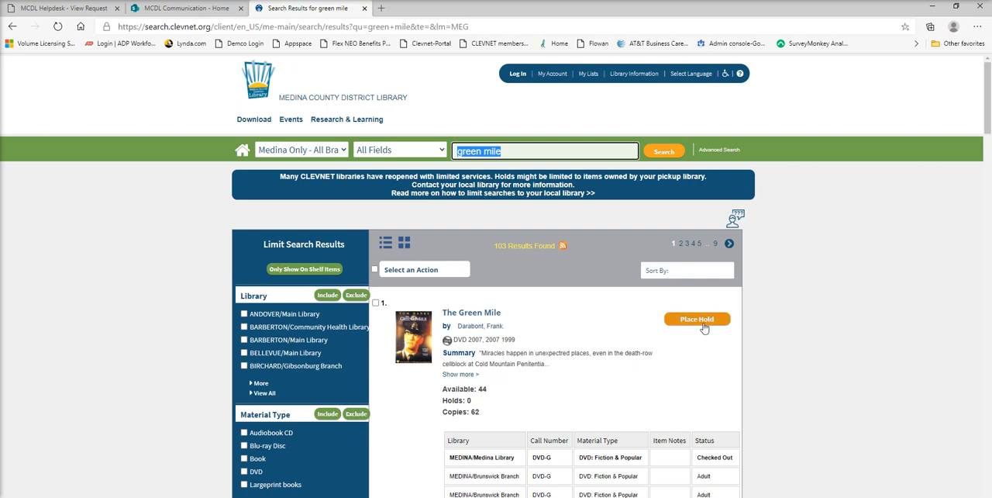
{"action": "mouse_move", "coordinate": [668, 348]}
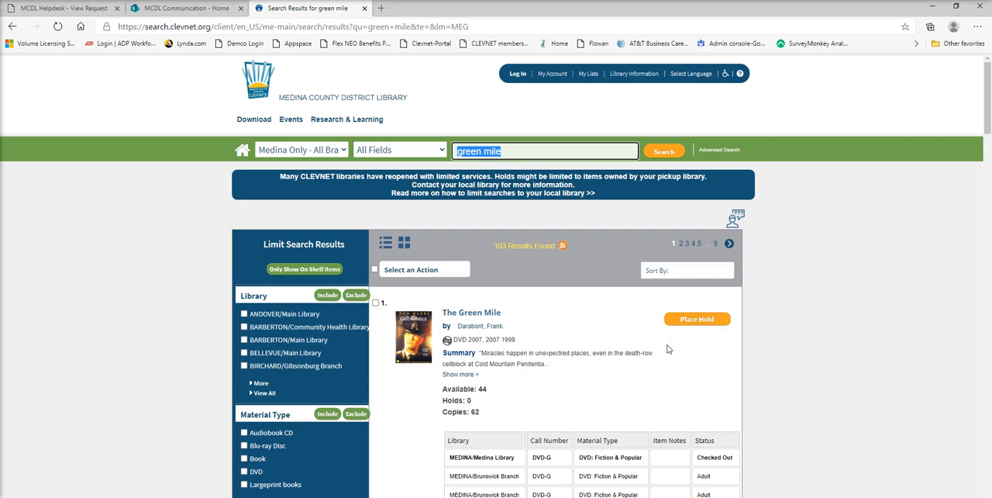
{"action": "mouse_move", "coordinate": [623, 363]}
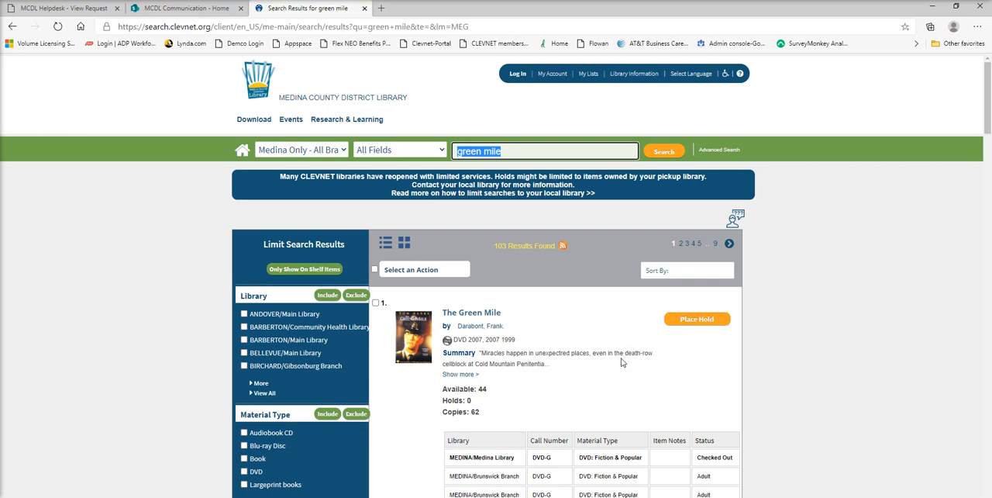
{"action": "mouse_move", "coordinate": [618, 366]}
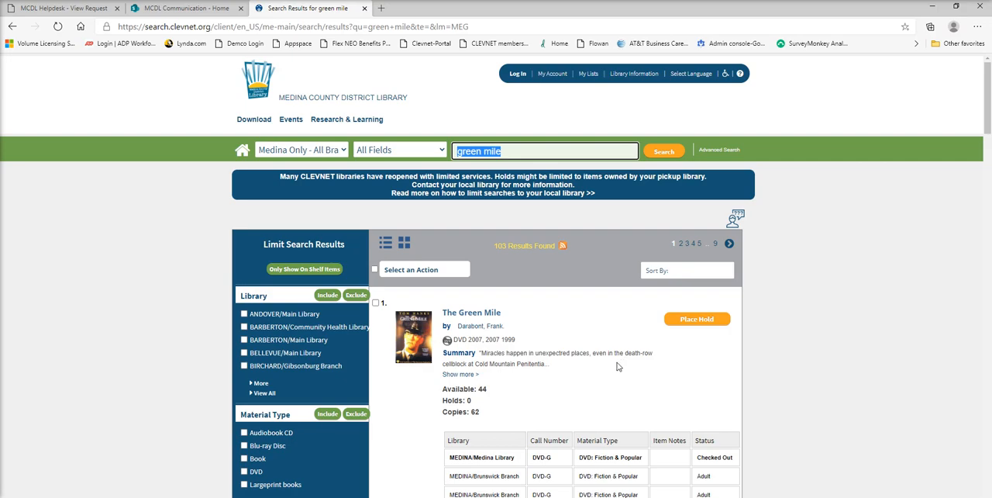